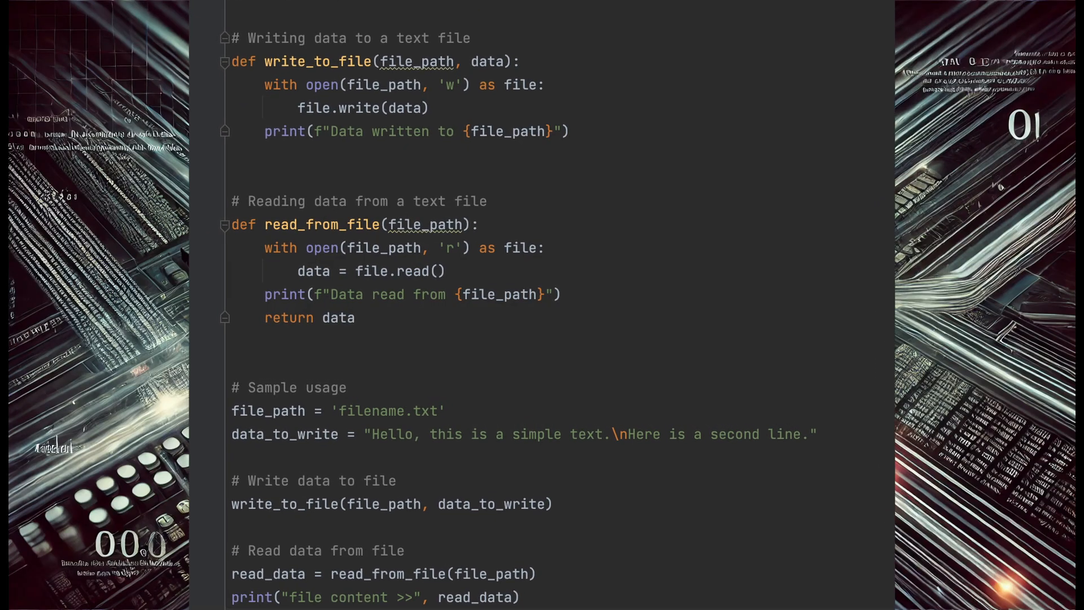
{"action": "scroll", "scroll_direction": "down", "scroll_amount": 3}
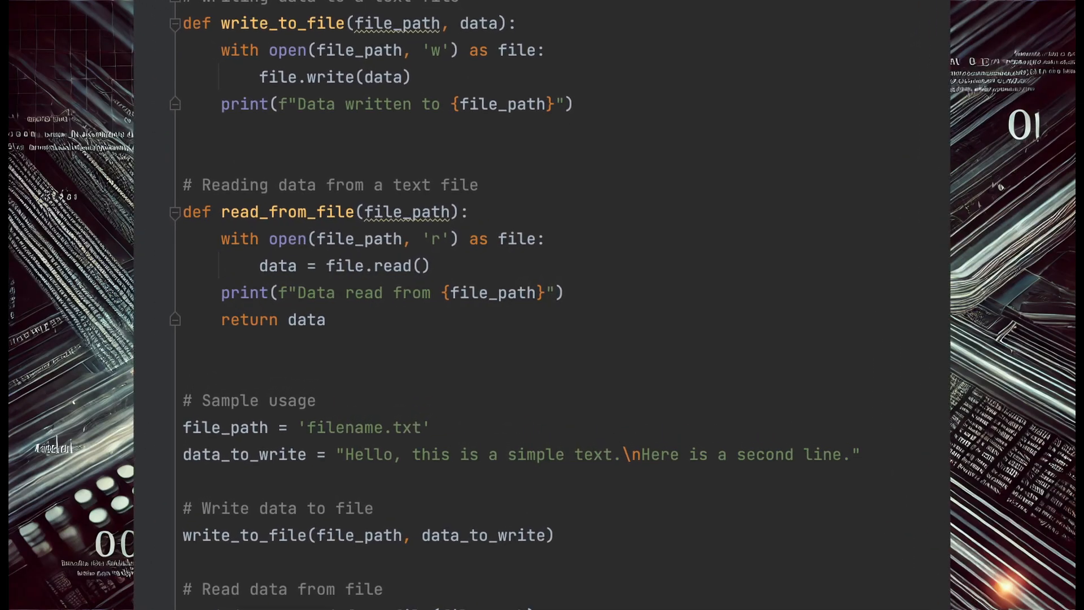